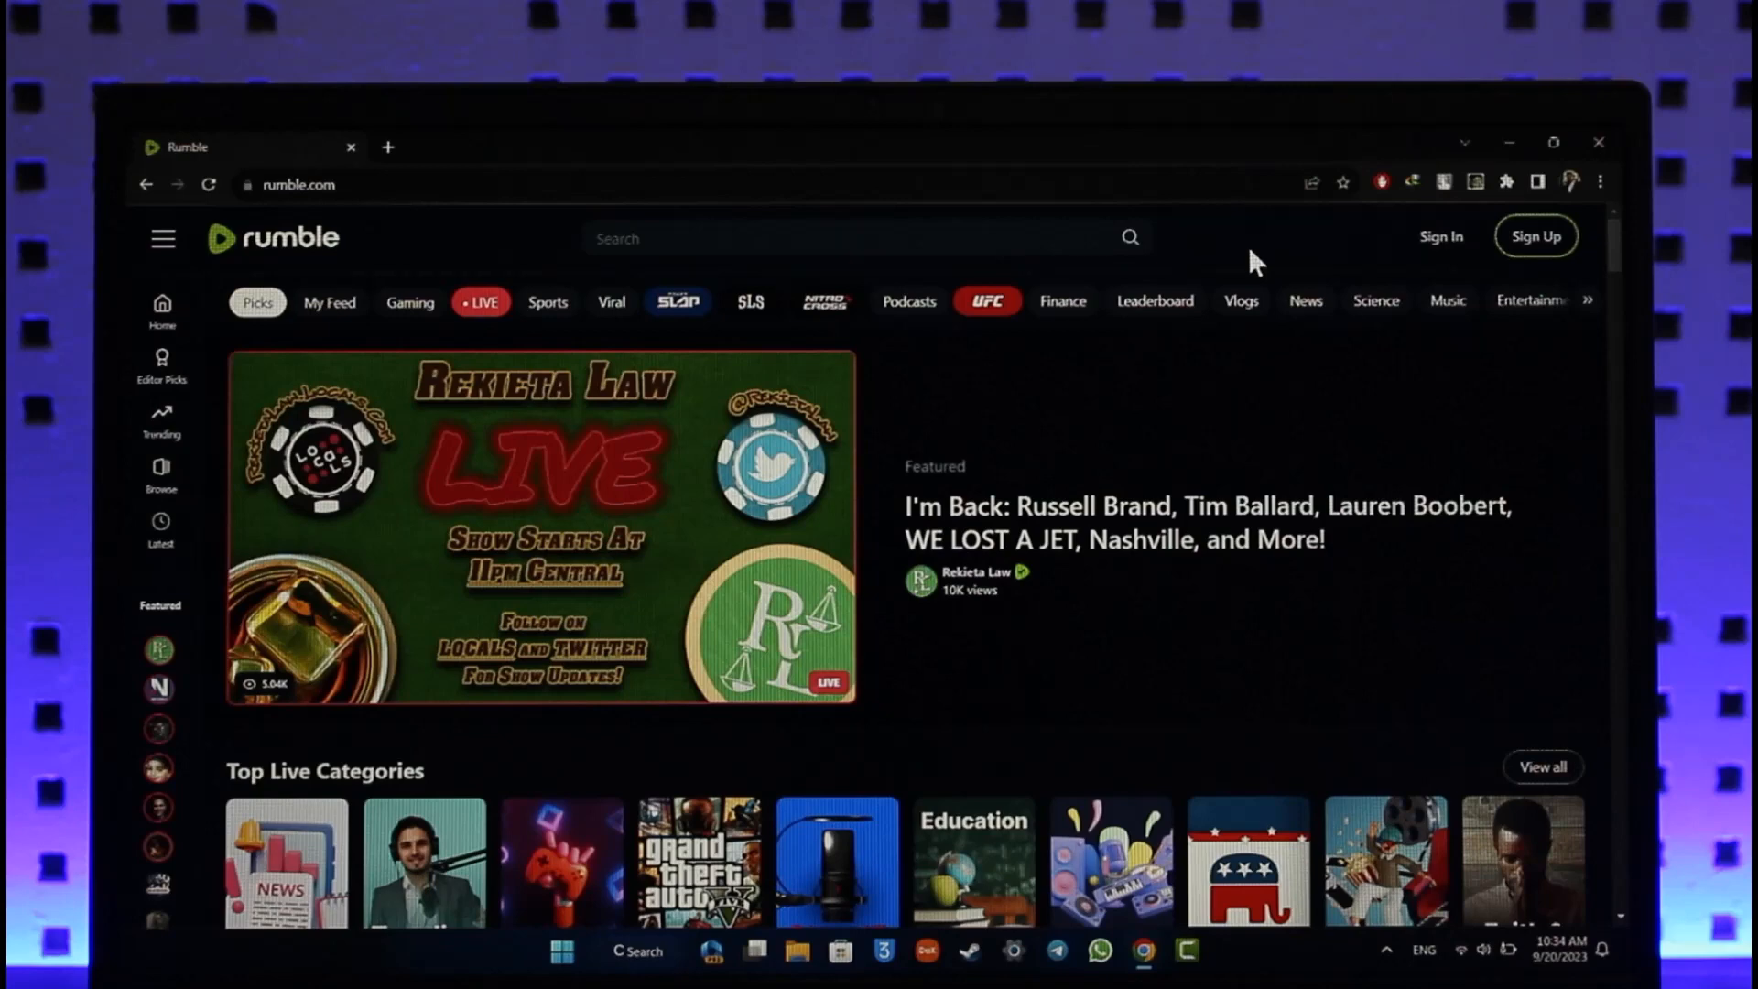
- Bring up Rumble's sign-in form and dismiss the saved login suggestions
left_click(1441, 236)
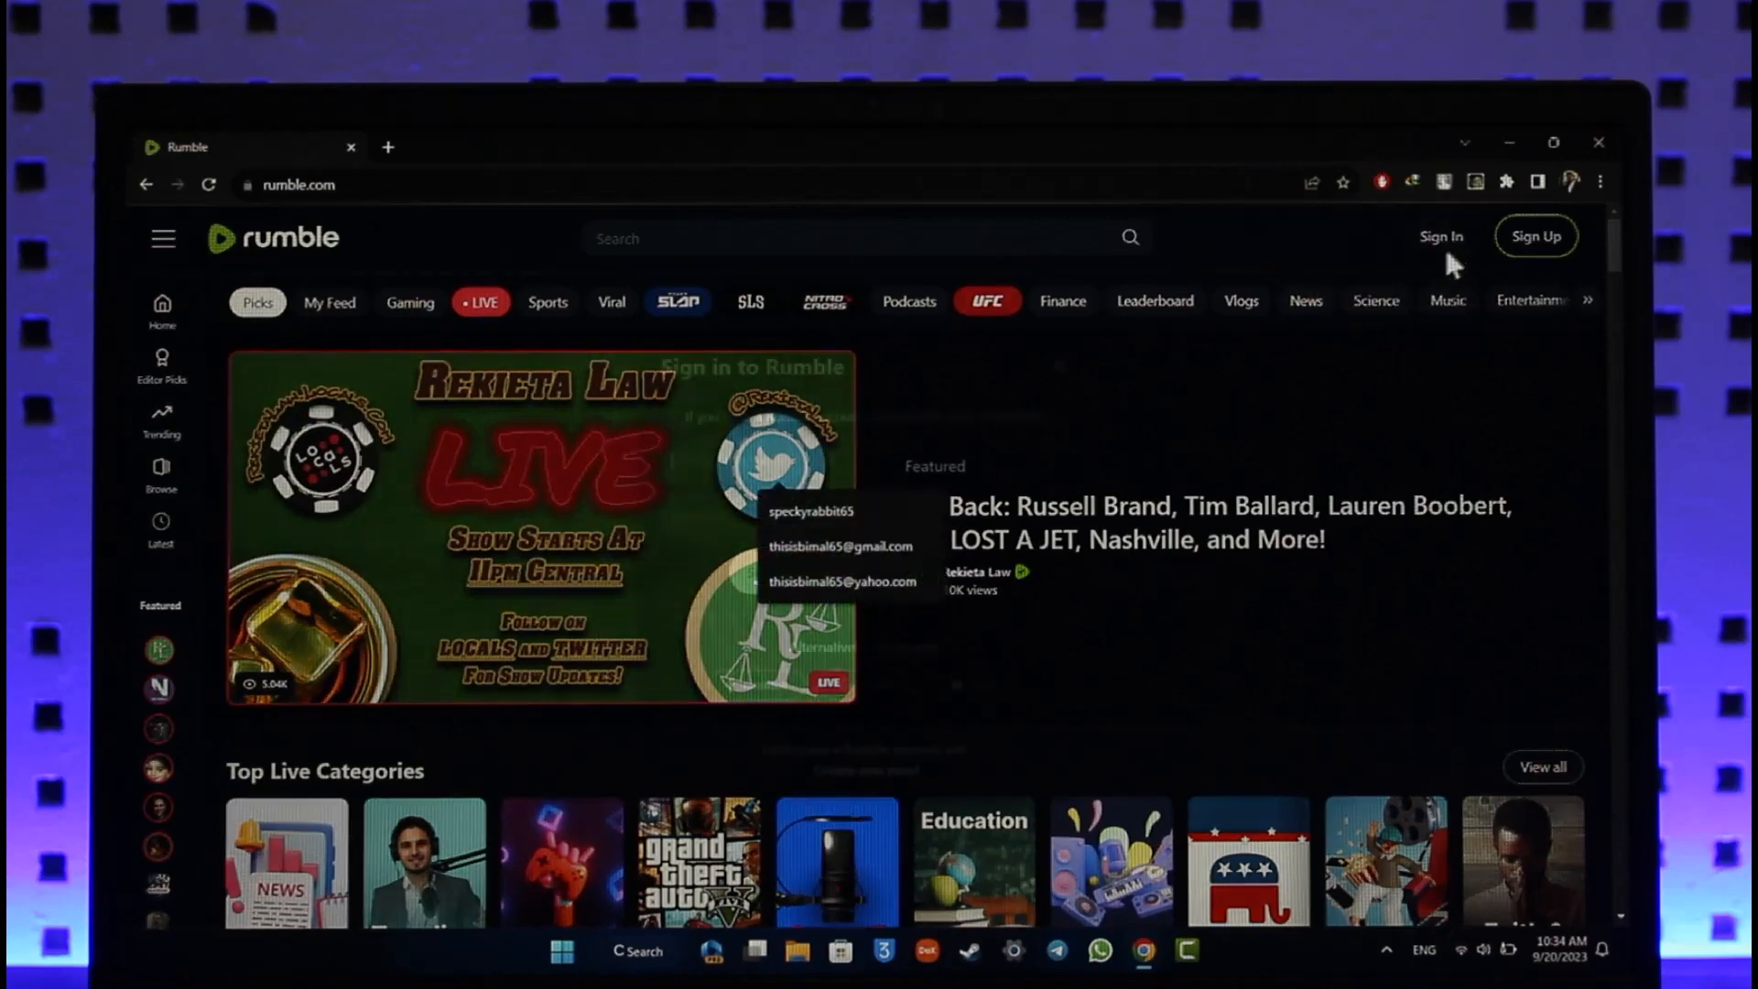
left_click(1441, 236)
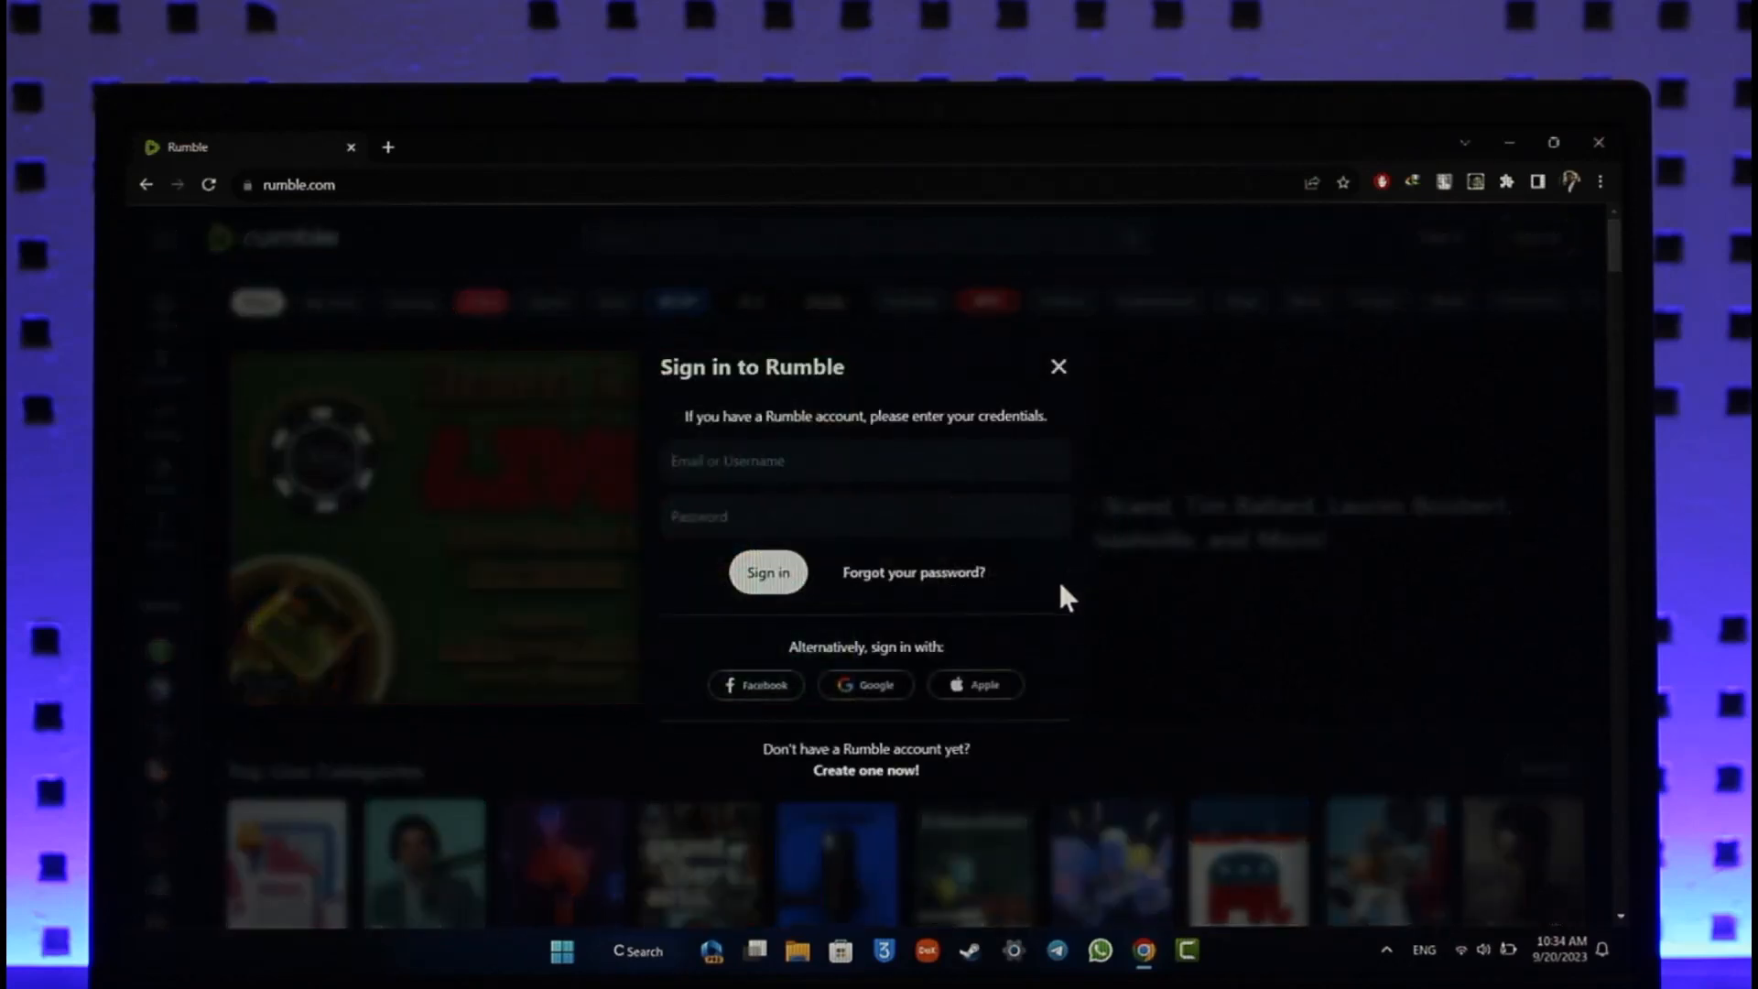
mouse_move(963, 574)
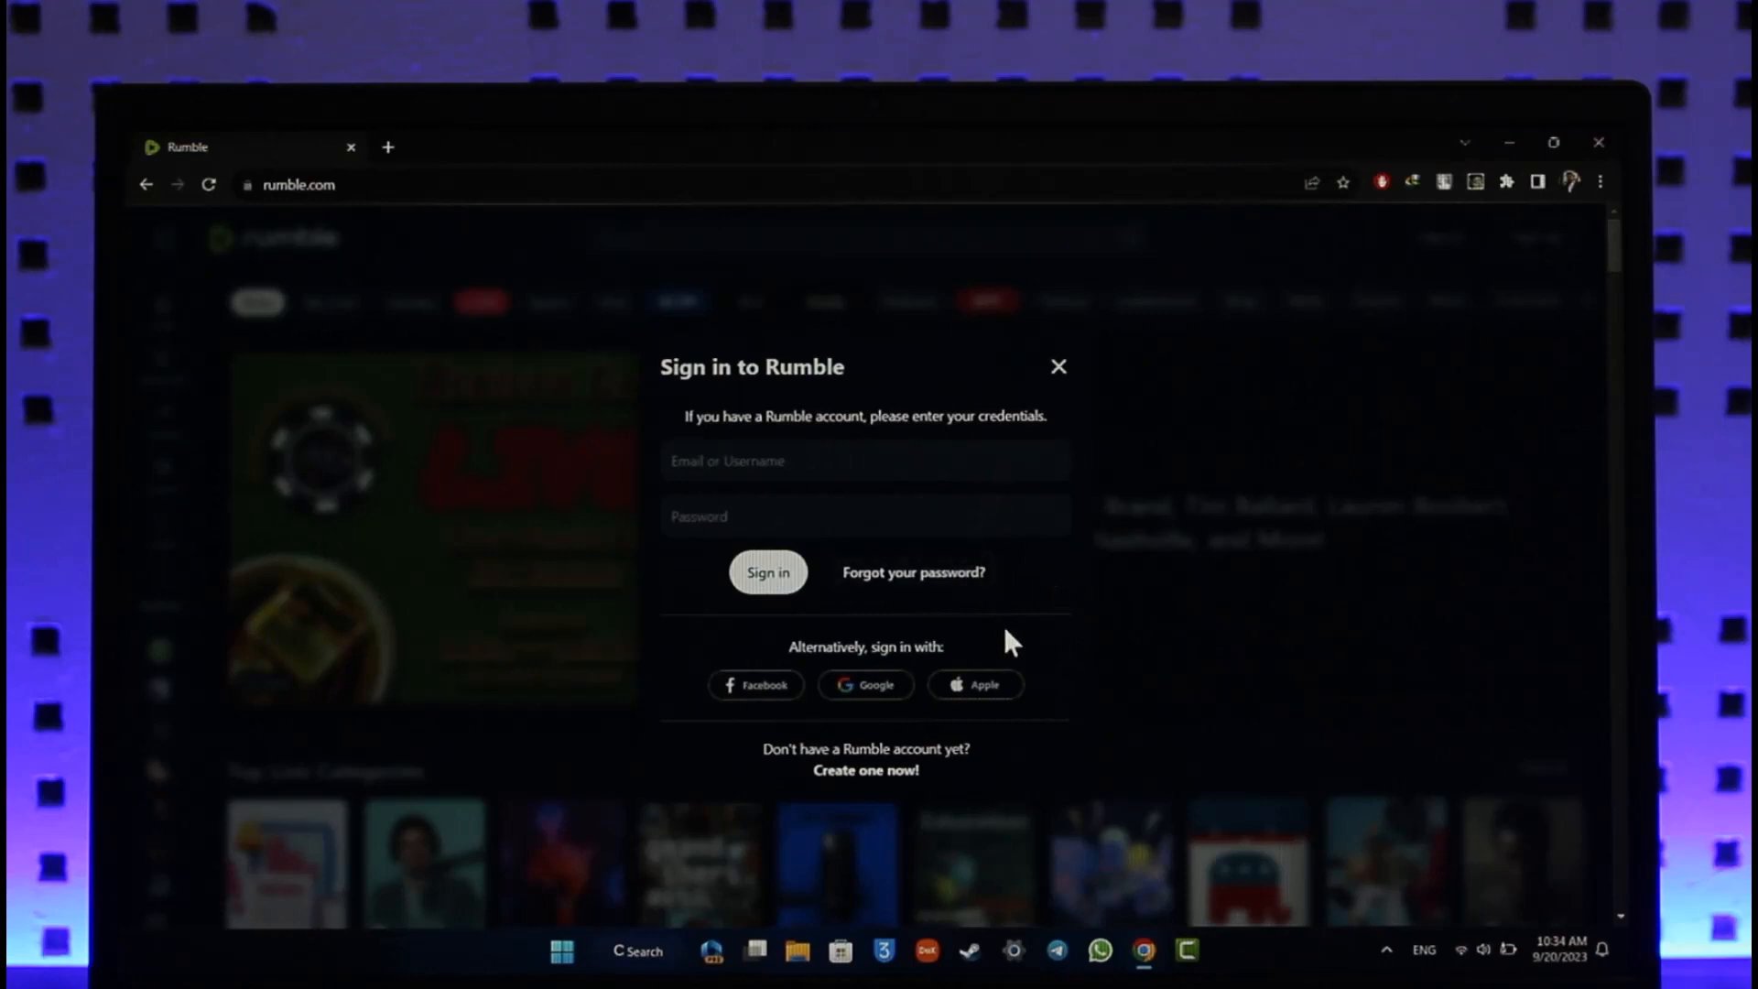
mouse_move(967, 612)
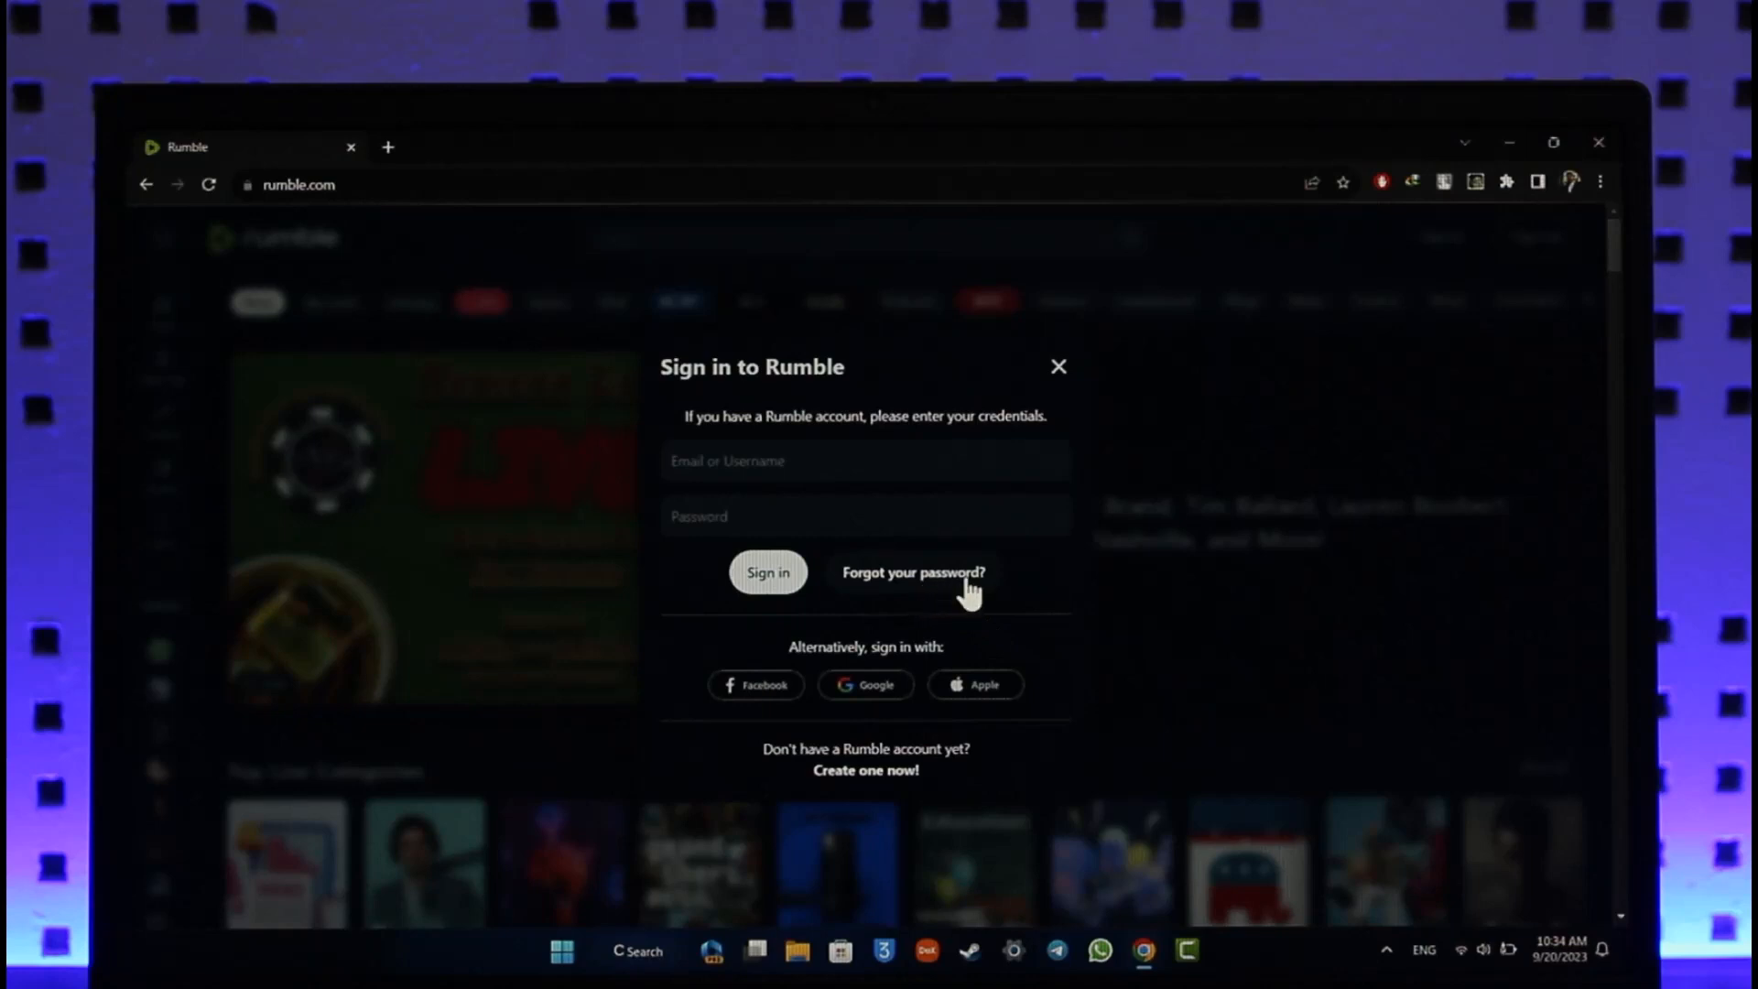
- Start 'Forgot your password?' and fill the email field with the saved Gmail address
left_click(920, 571)
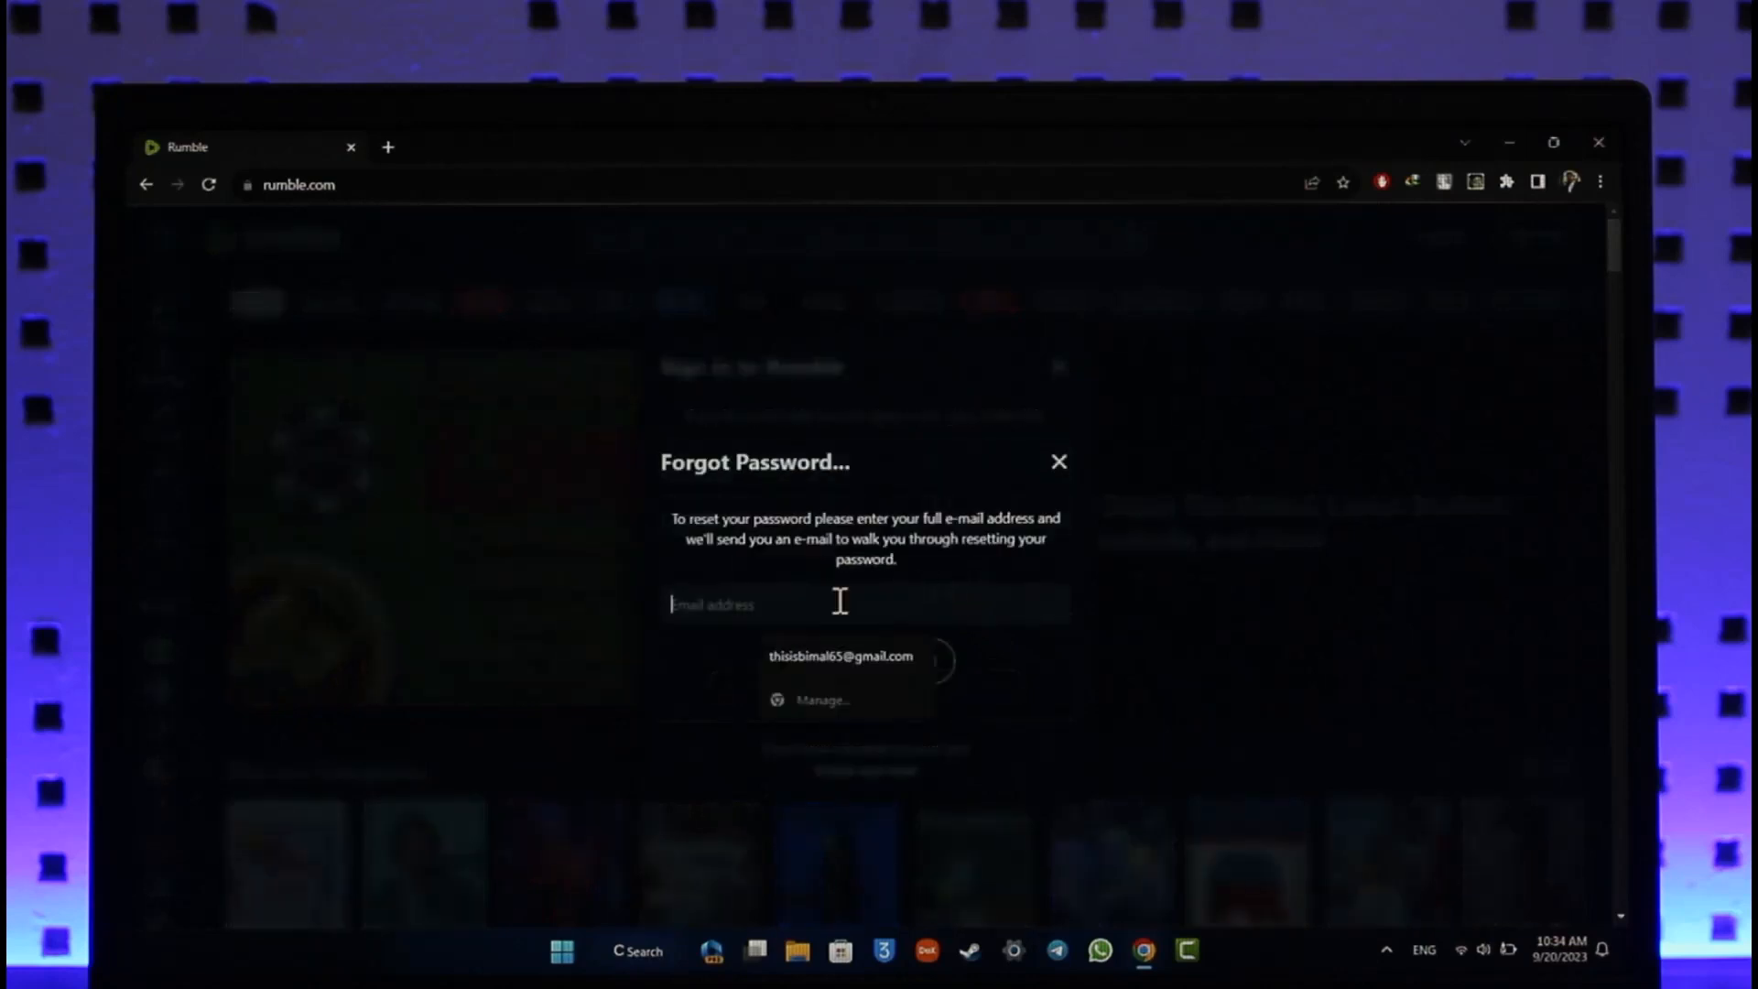
left_click(841, 656)
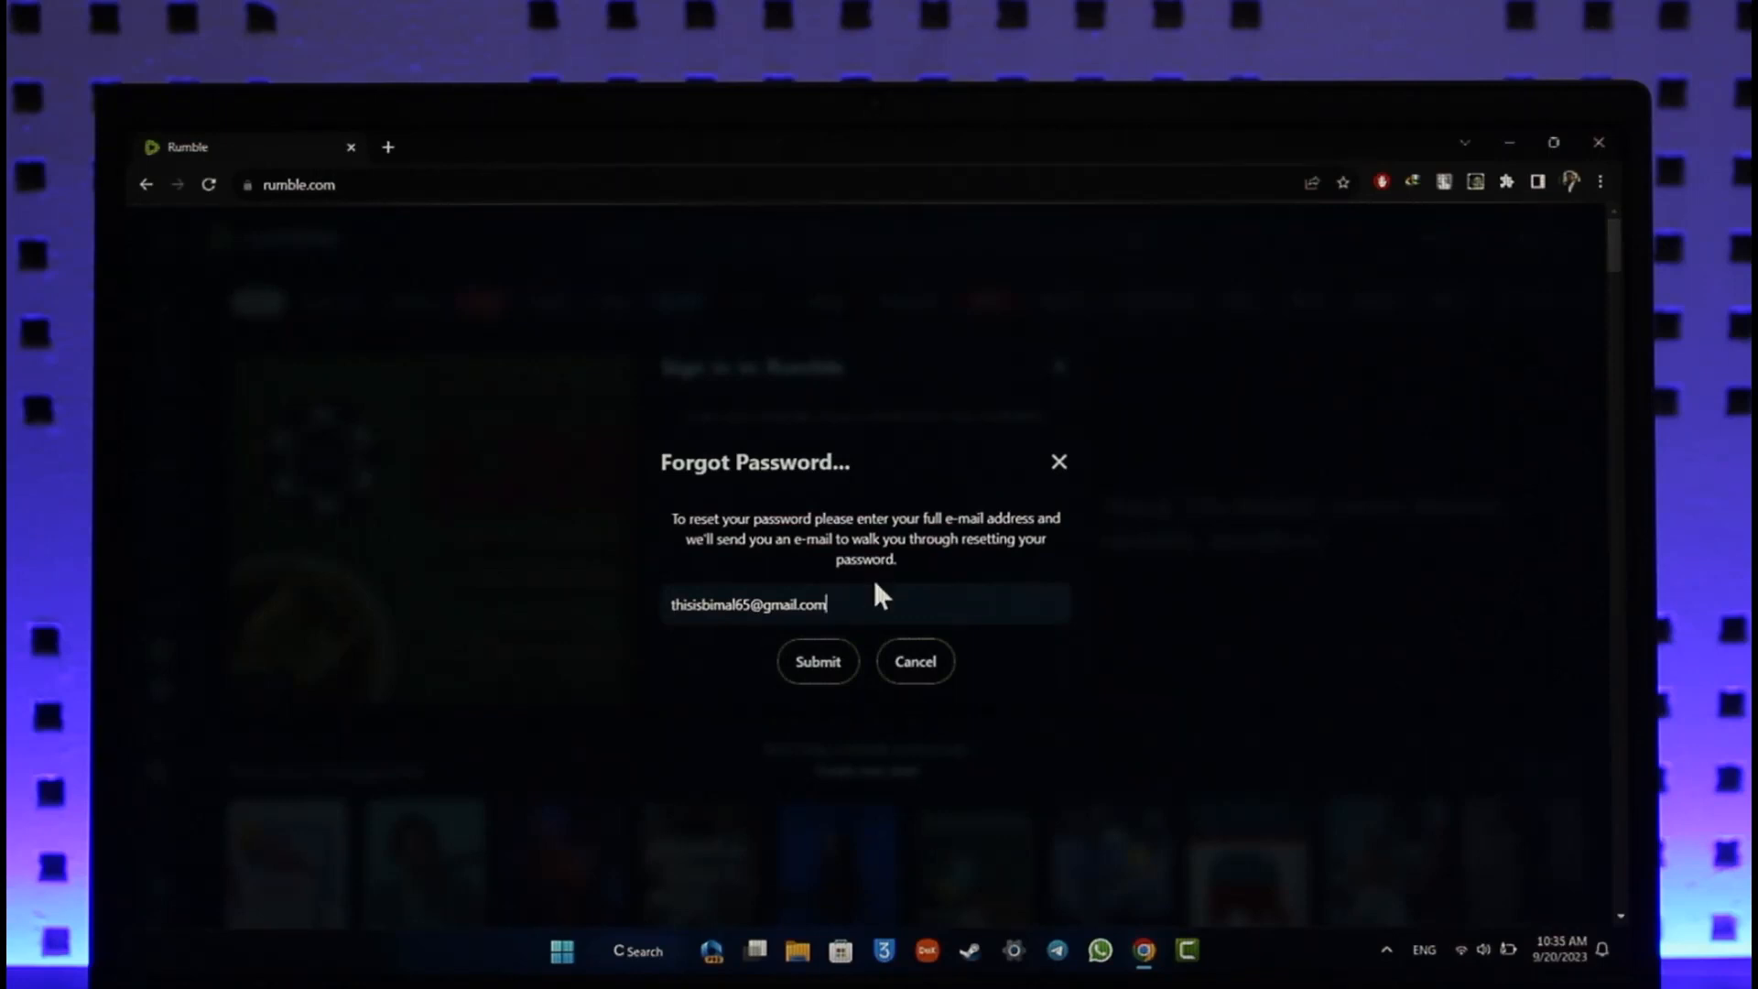
mouse_move(816, 667)
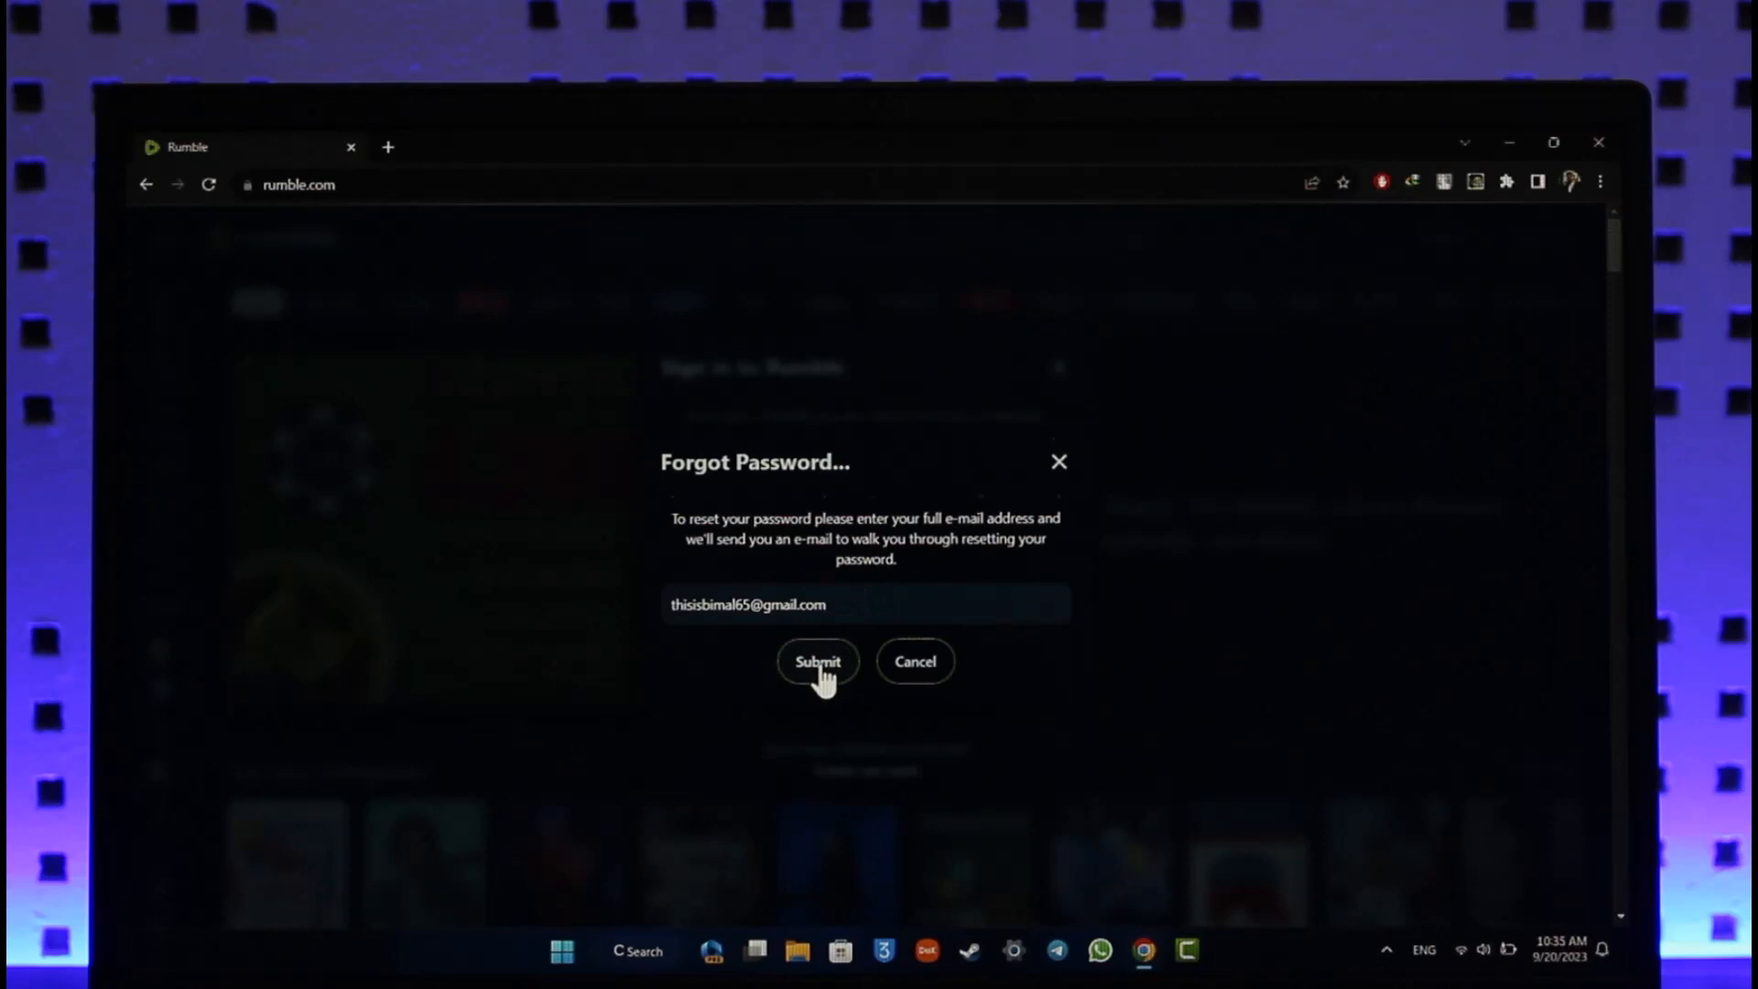
- Submit the password reset request for the entered Gmail address
left_click(817, 661)
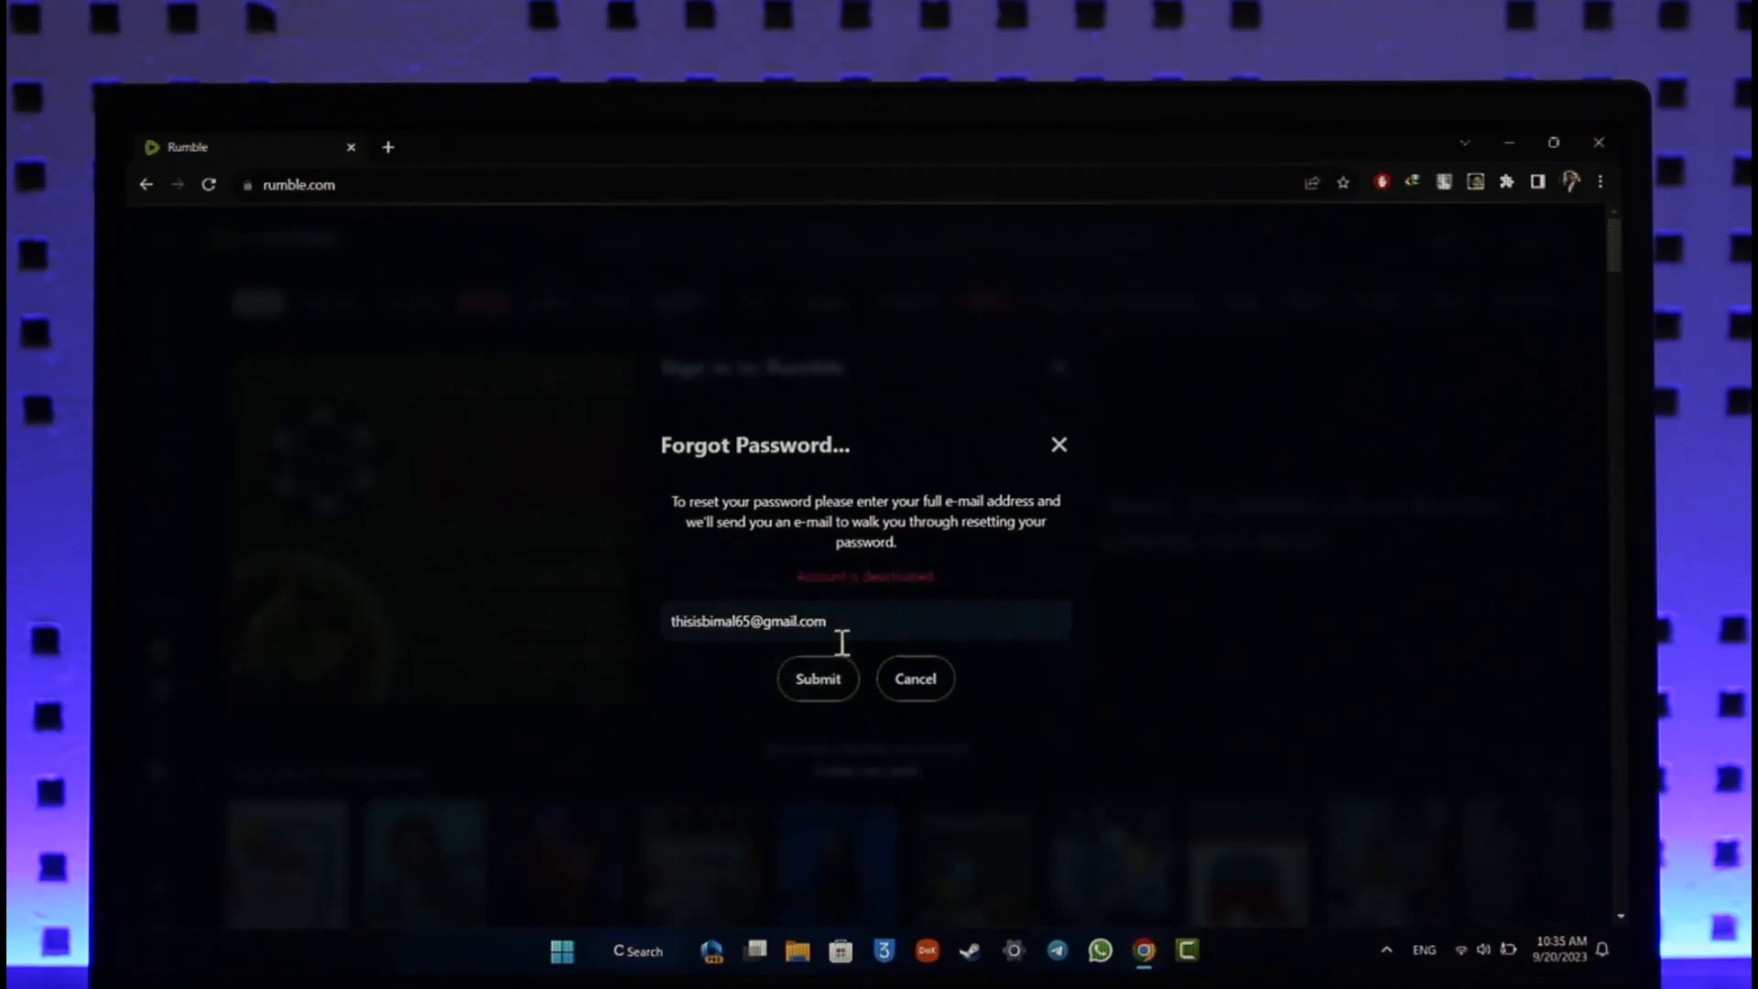
mouse_move(1058, 445)
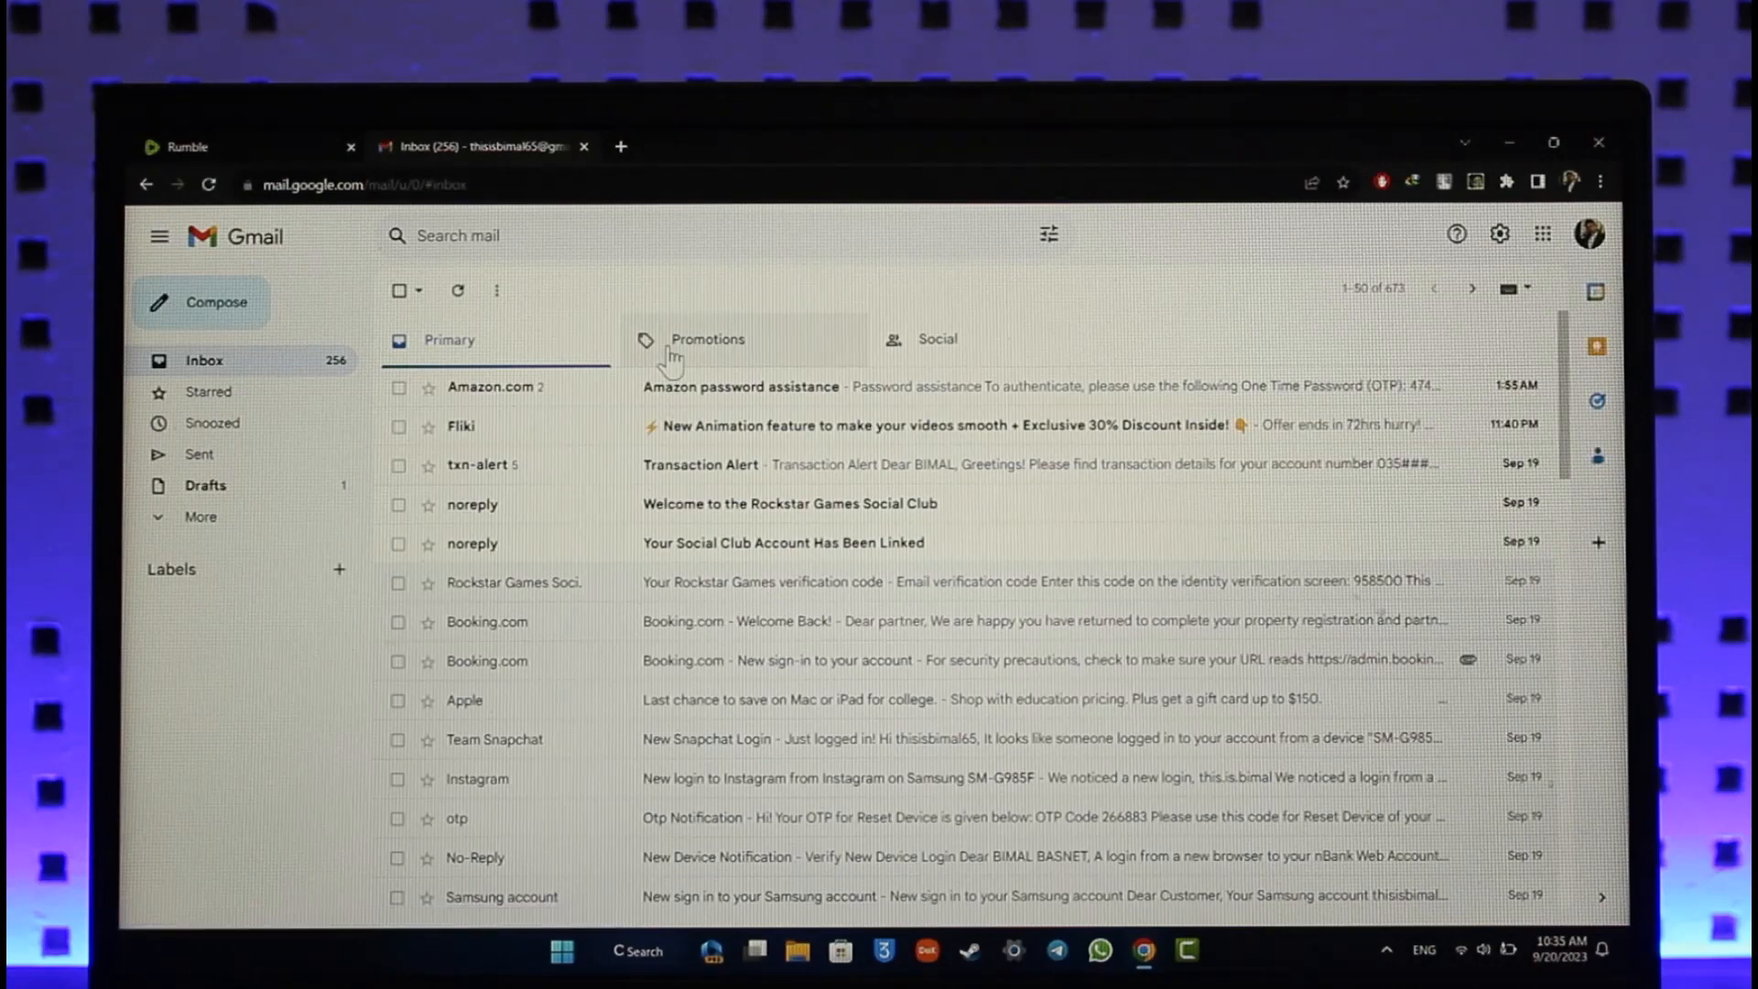
- After checking the Gmail inbox, return to the Rumble sign-in tab
left_click(183, 146)
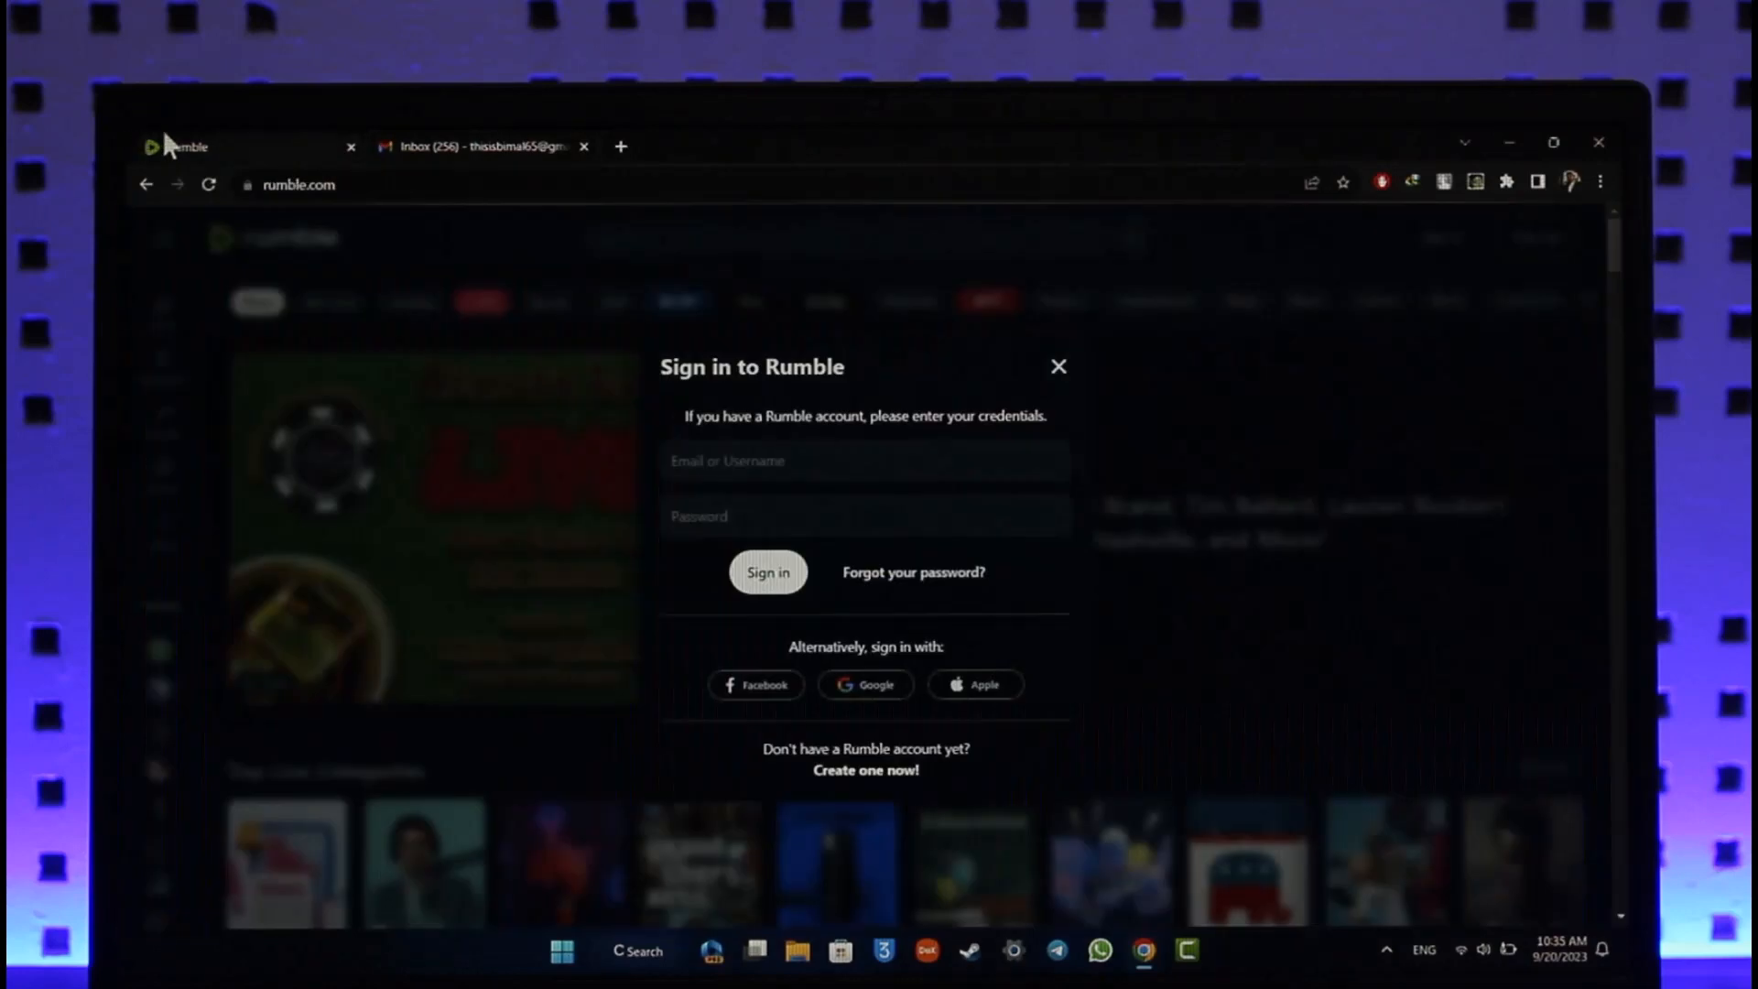